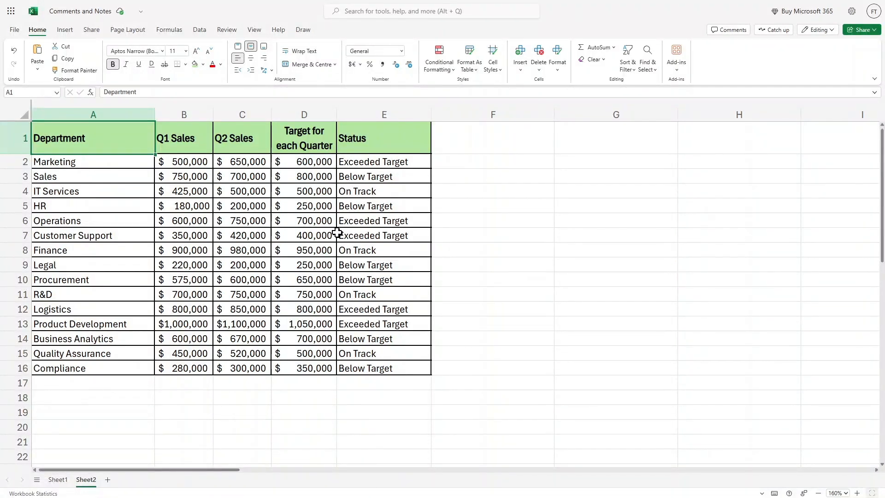
{"action": "mouse_move", "coordinate": [349, 261]}
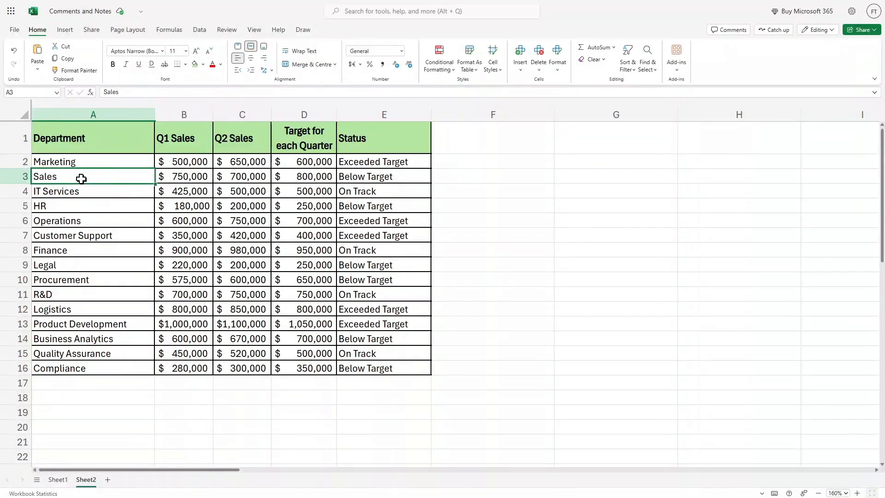
Step: Add a note to Sales status cell E3 about talking with salespersons over the missed target
{"action": "left_click_drag", "start_coordinate": [184, 176], "coordinate": [304, 176]}
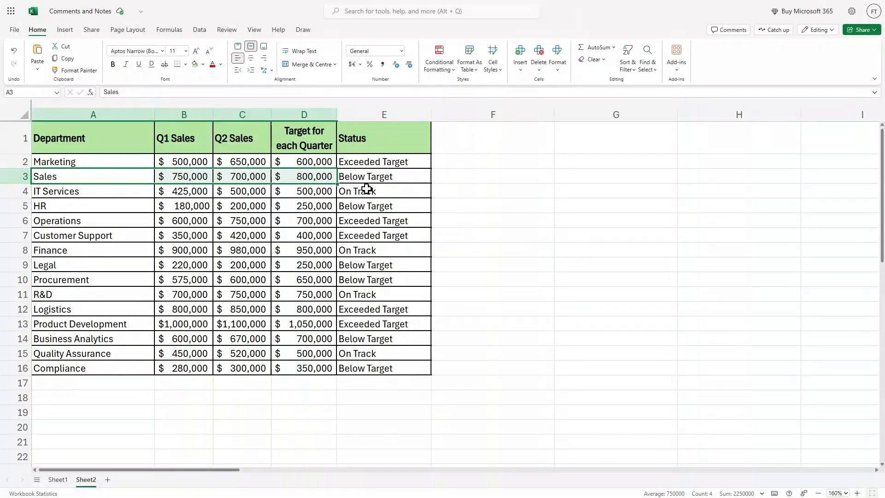
{"action": "left_click", "coordinate": [384, 176]}
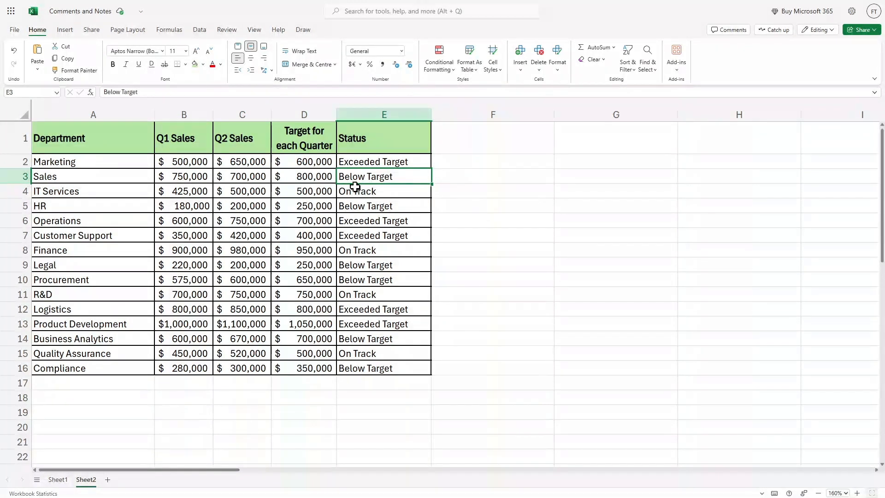
{"action": "mouse_move", "coordinate": [395, 176]}
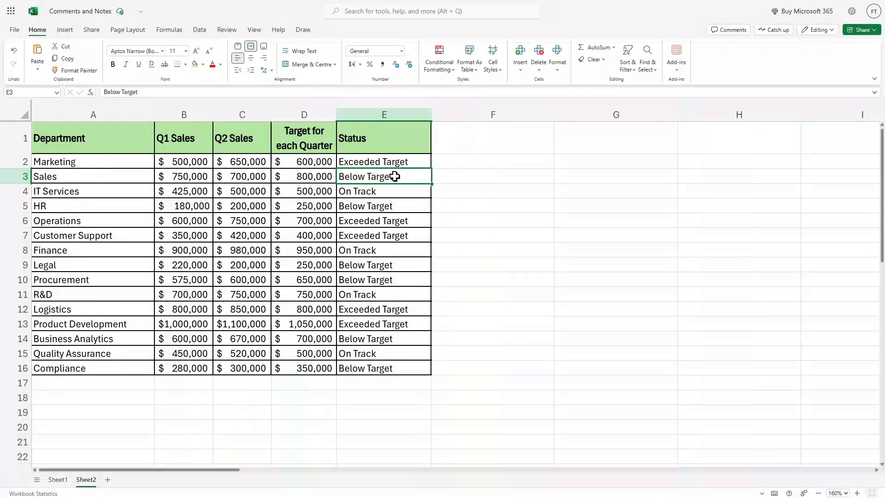
{"action": "mouse_move", "coordinate": [403, 179]}
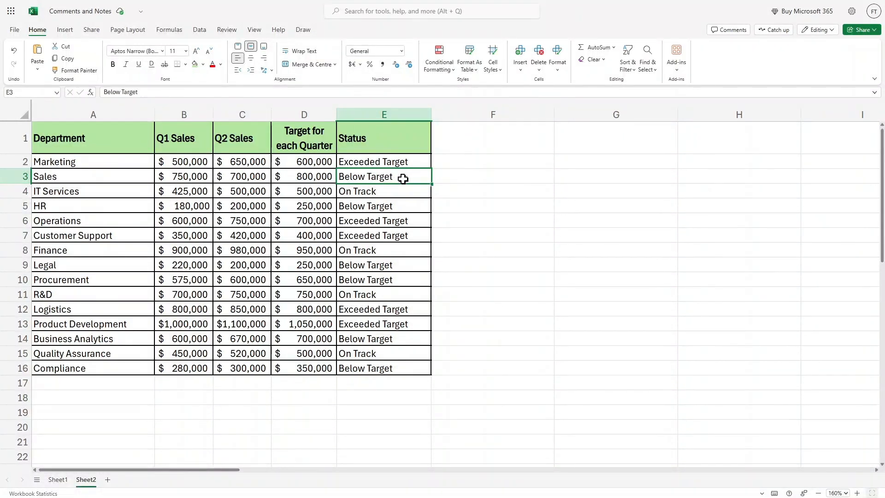
{"action": "right_click", "coordinate": [384, 176]}
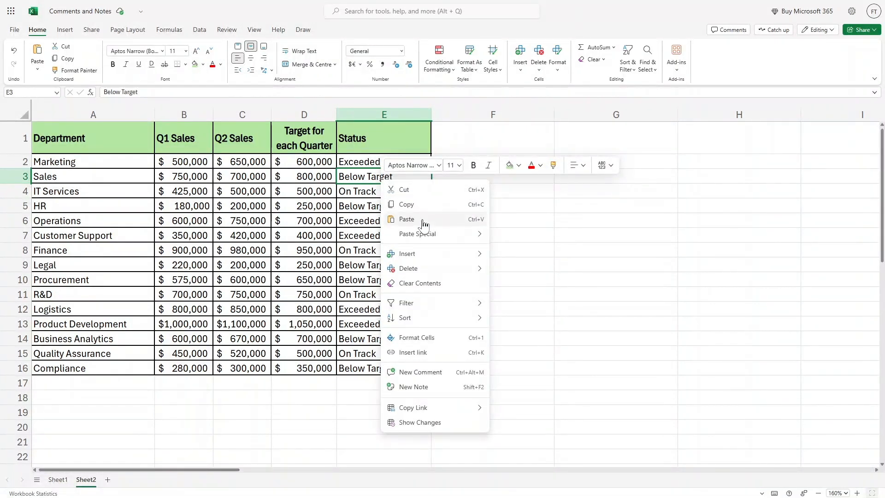
{"action": "mouse_move", "coordinate": [420, 386]}
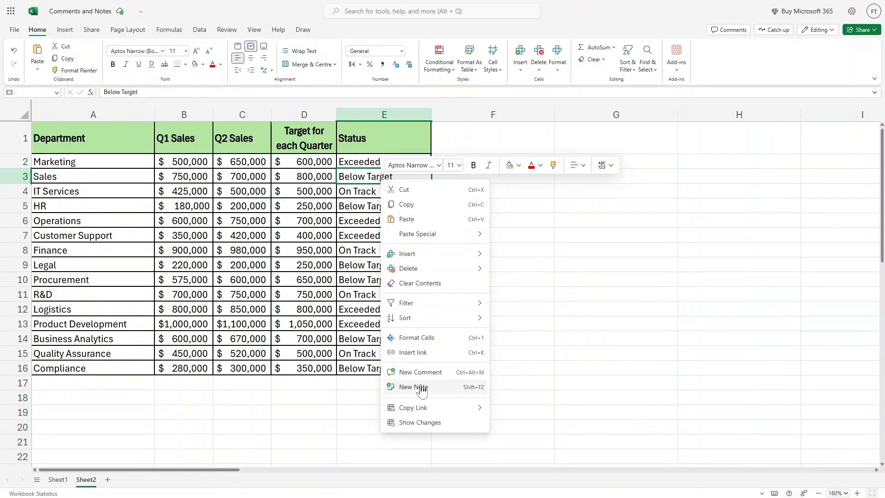
{"action": "left_click", "coordinate": [412, 387]}
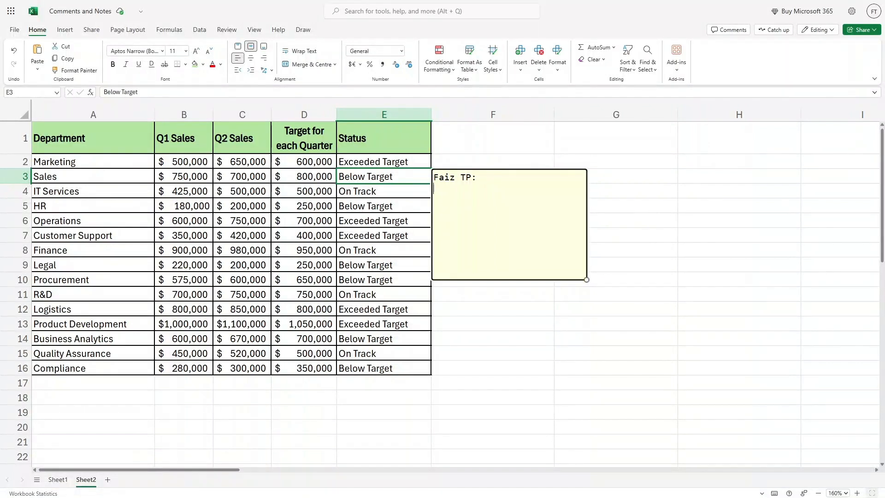
{"action": "type", "text": "Talk with salespersons"}
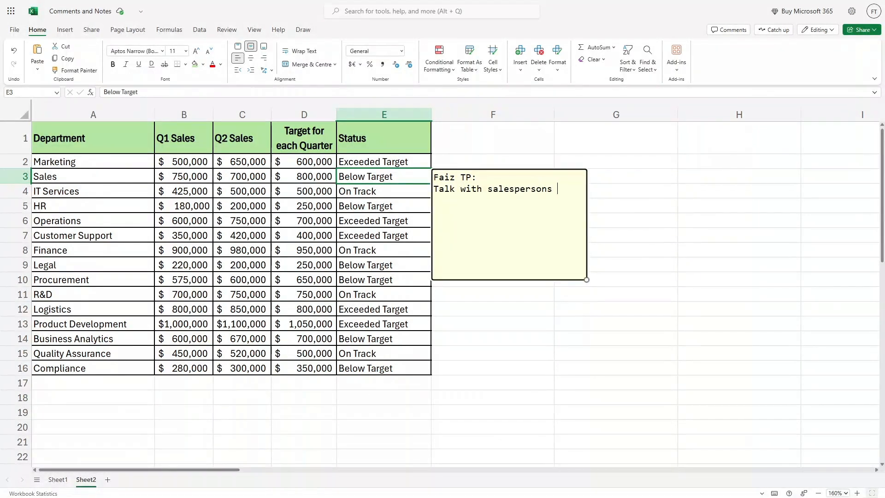
{"action": "type", "text": "on why we d"}
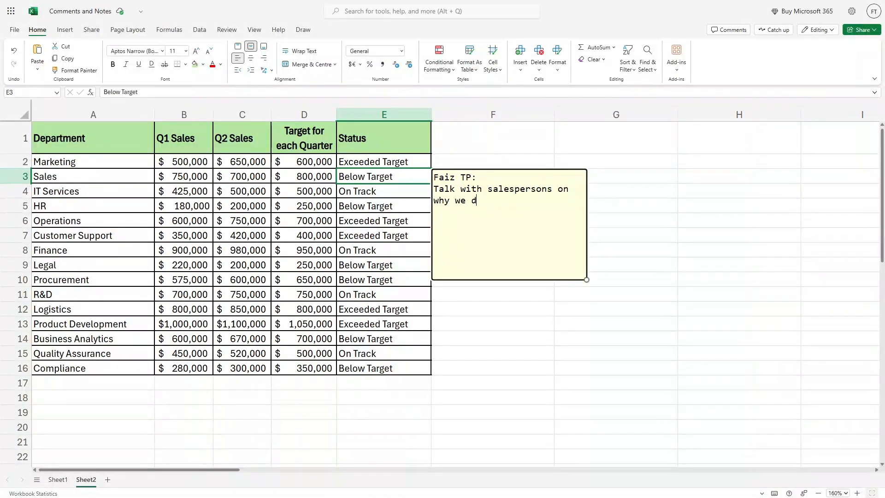
{"action": "type", "text": "idn't acheive the"}
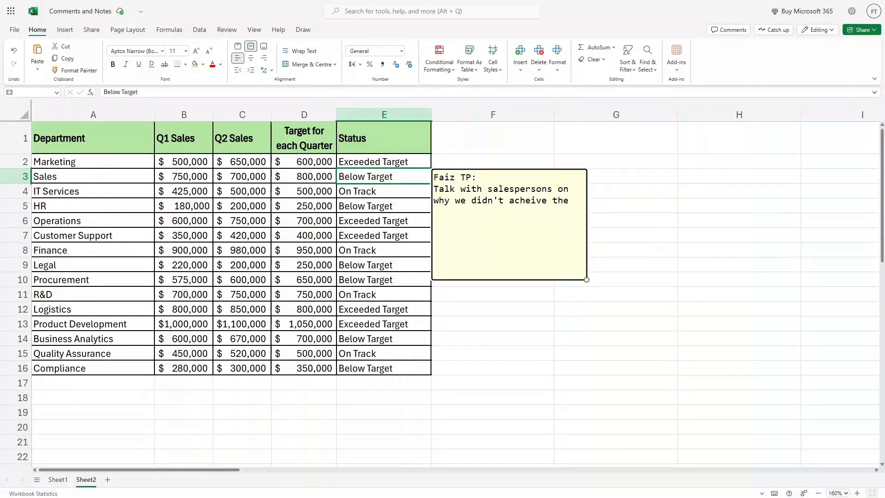
{"action": "type", "text": "target/"}
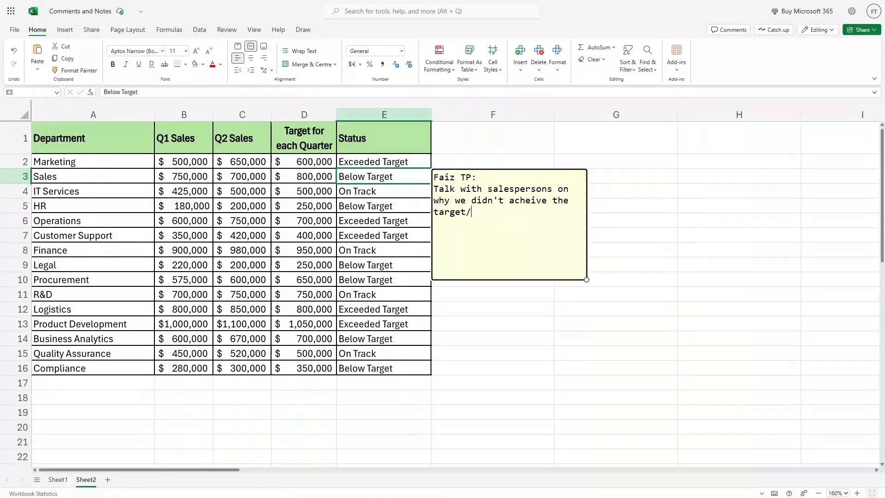
{"action": "type", "text": "."}
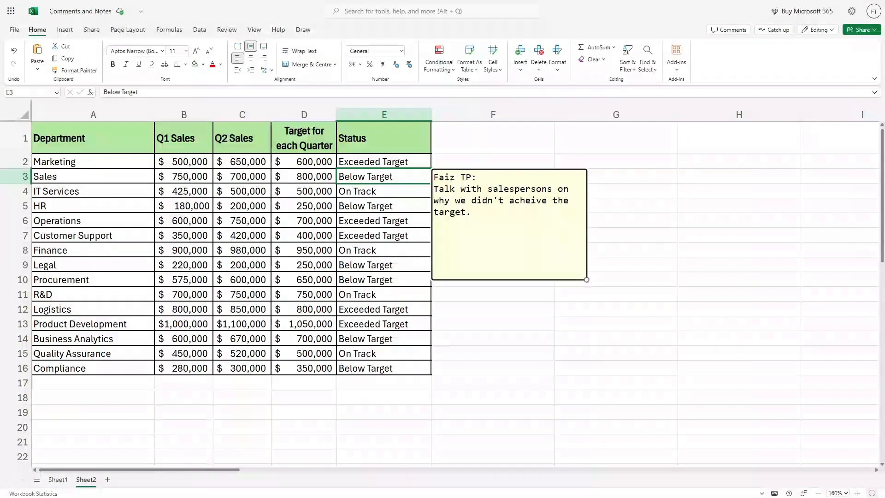
Step: Reopen the Sales status note, drag its corner wider so the text wraps less, then hide it
{"action": "left_click", "coordinate": [493, 176]}
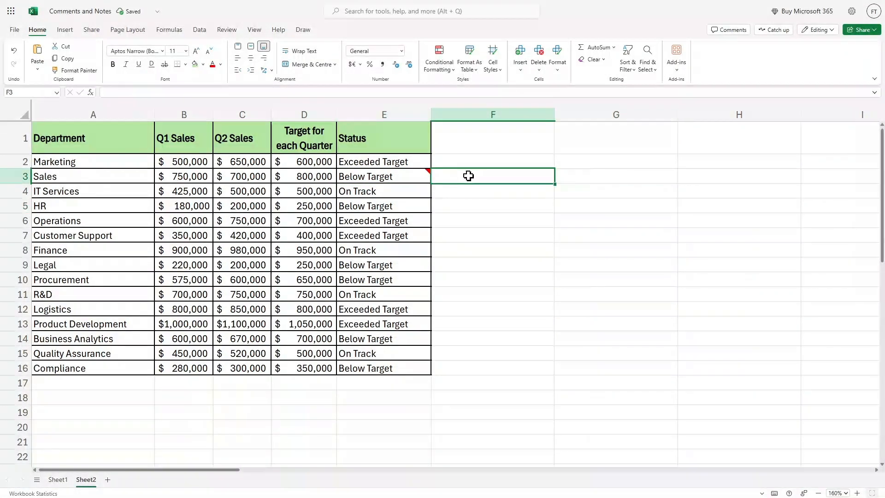
{"action": "left_click", "coordinate": [383, 176]}
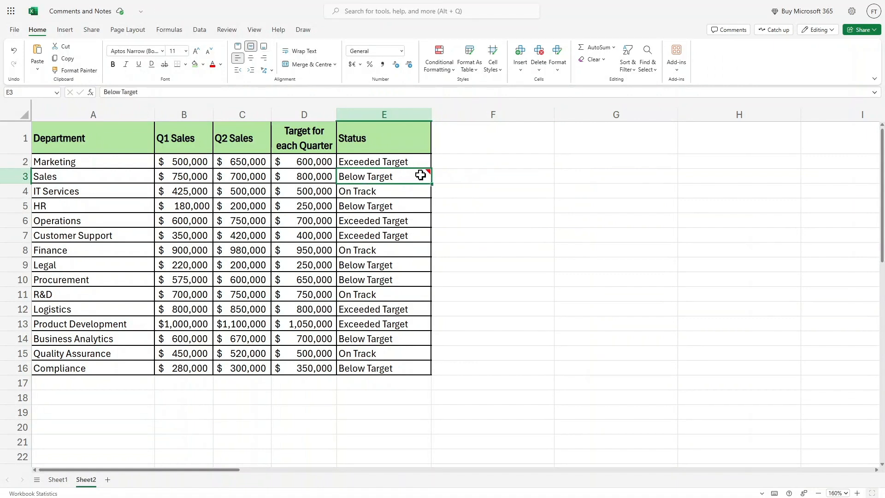
{"action": "mouse_move", "coordinate": [429, 177]}
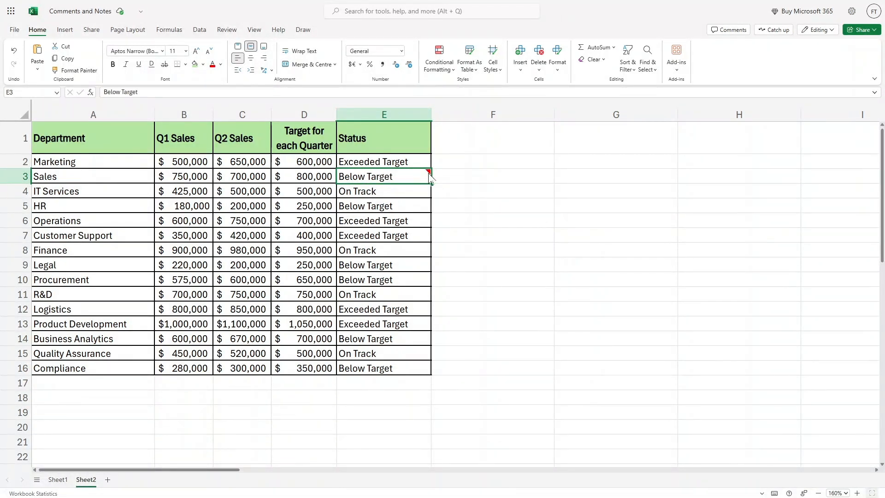
{"action": "mouse_move", "coordinate": [428, 172]}
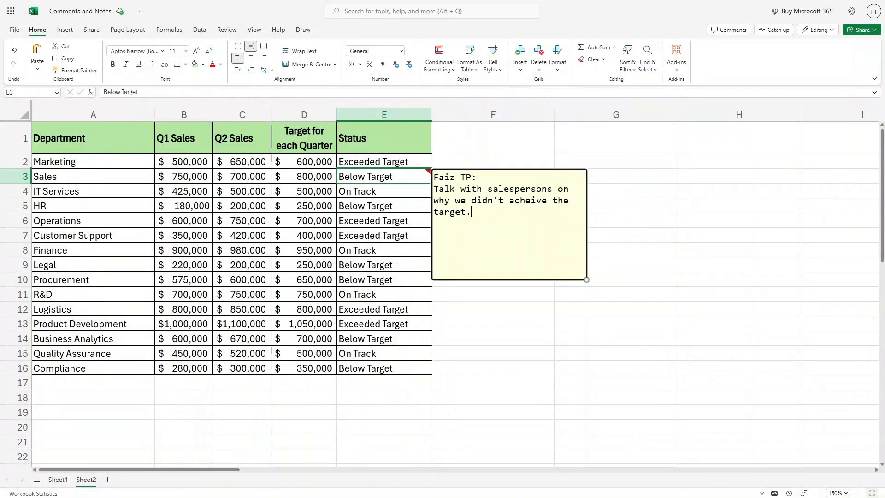
{"action": "left_click_drag", "start_coordinate": [587, 279], "coordinate": [564, 269]}
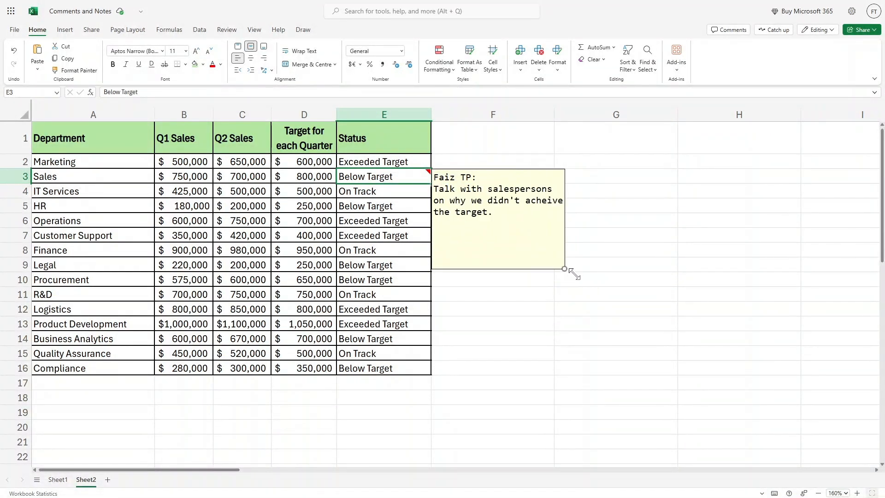
{"action": "left_click_drag", "start_coordinate": [564, 269], "coordinate": [592, 279]}
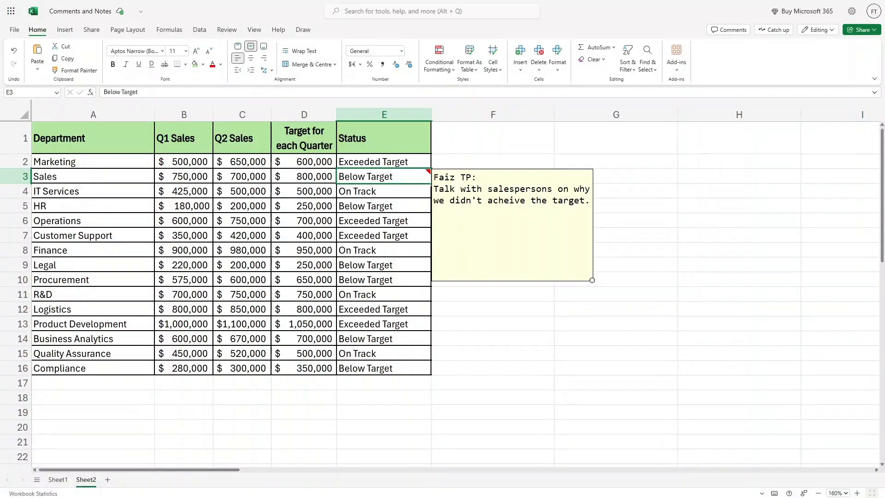
{"action": "left_click_drag", "start_coordinate": [435, 188], "coordinate": [587, 201]}
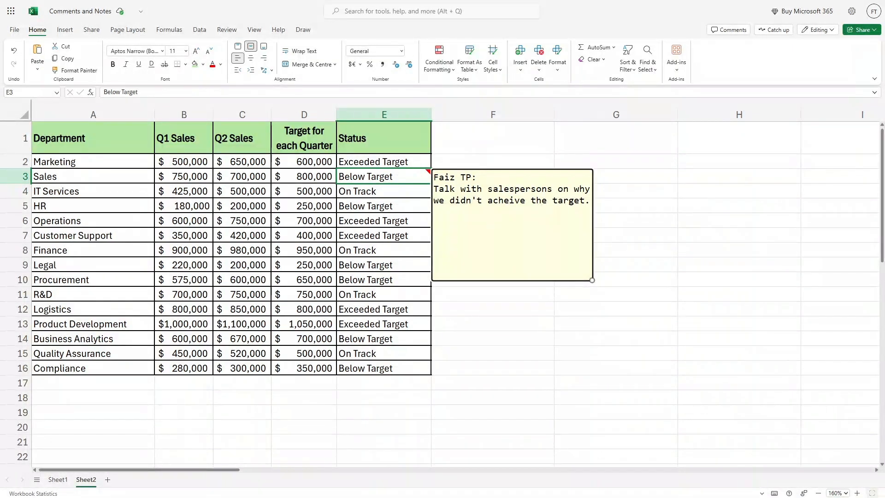
{"action": "left_click", "coordinate": [615, 205]}
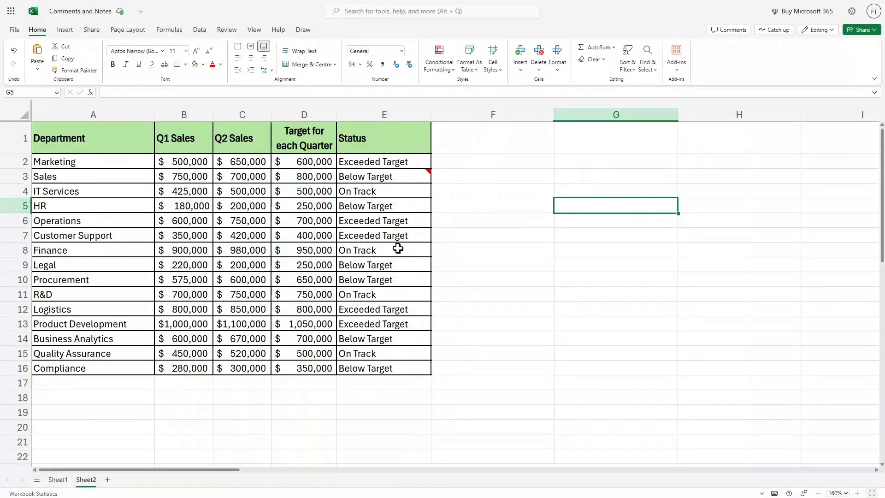
Step: Open a new, empty comment thread on the Operations status cell E6
{"action": "left_click", "coordinate": [492, 175]}
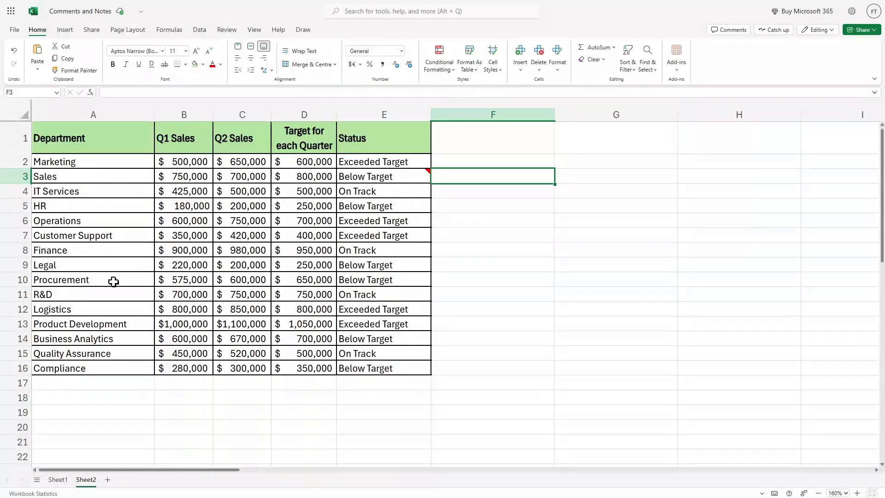
{"action": "left_click", "coordinate": [72, 235]}
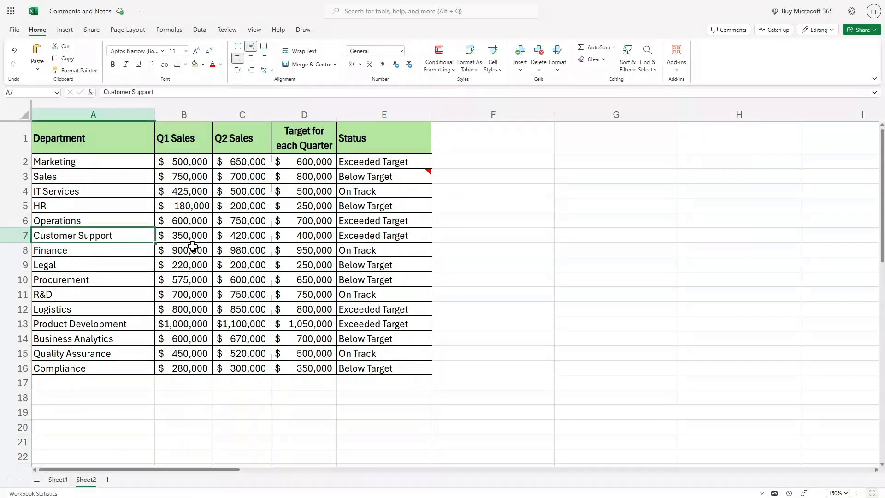
{"action": "left_click", "coordinate": [384, 236]}
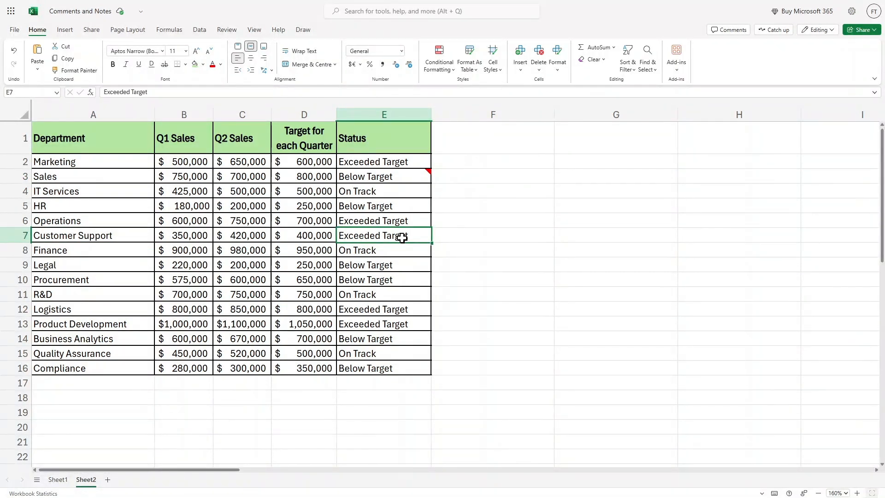
{"action": "right_click", "coordinate": [397, 236]}
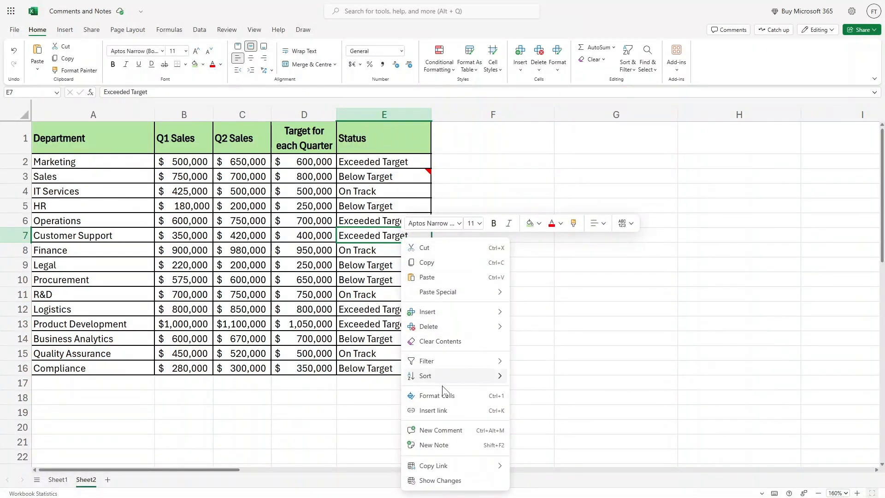
{"action": "left_click", "coordinate": [442, 429]}
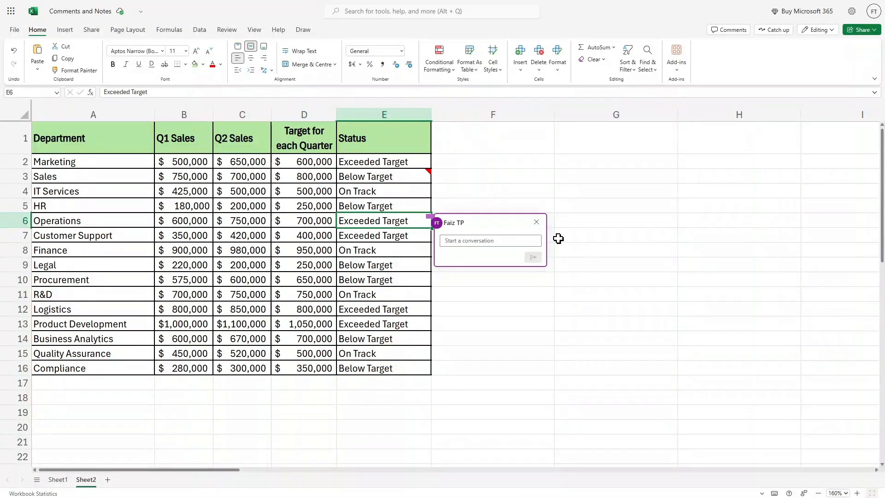
Step: Post the comment 'Yayy! Time to celebrate' on the Operations status cell
{"action": "type", "text": "Yayy! Time"}
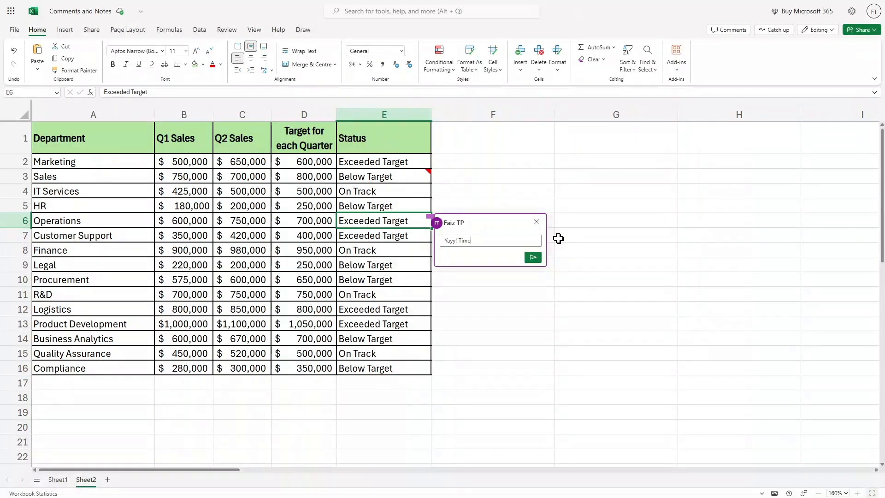
{"action": "type", "text": "to celebrate"}
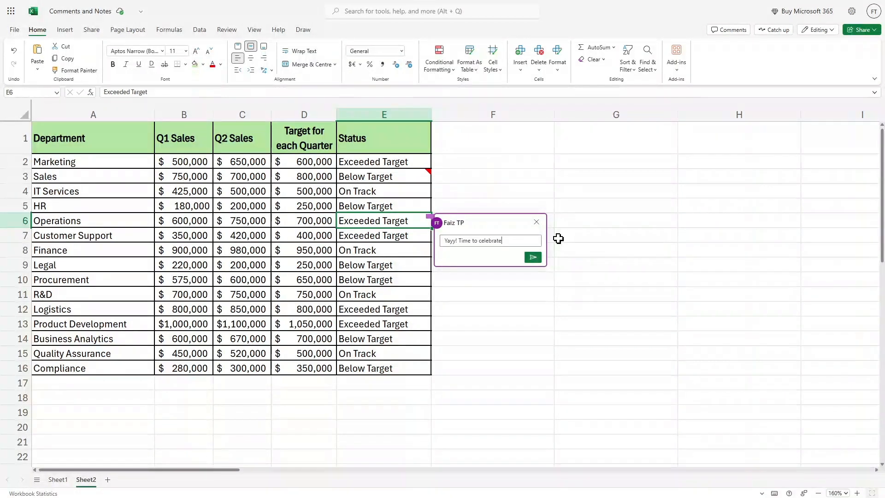
{"action": "left_click", "coordinate": [530, 257]}
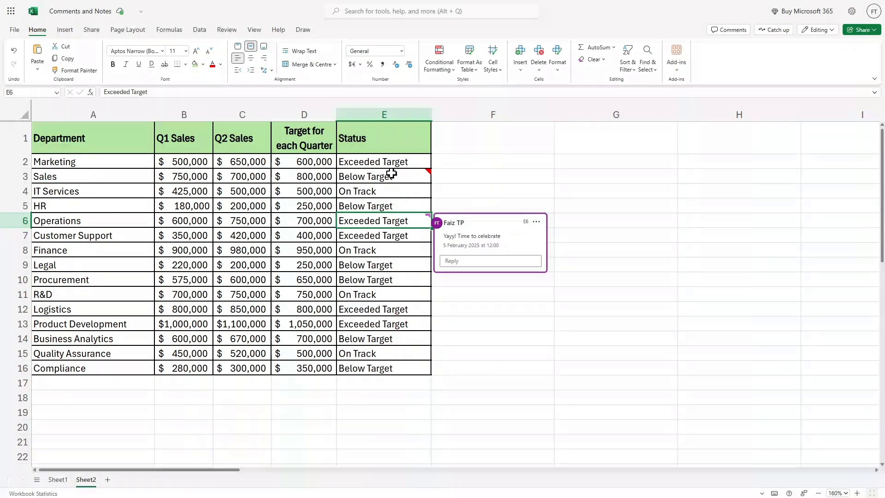
{"action": "mouse_move", "coordinate": [571, 246]}
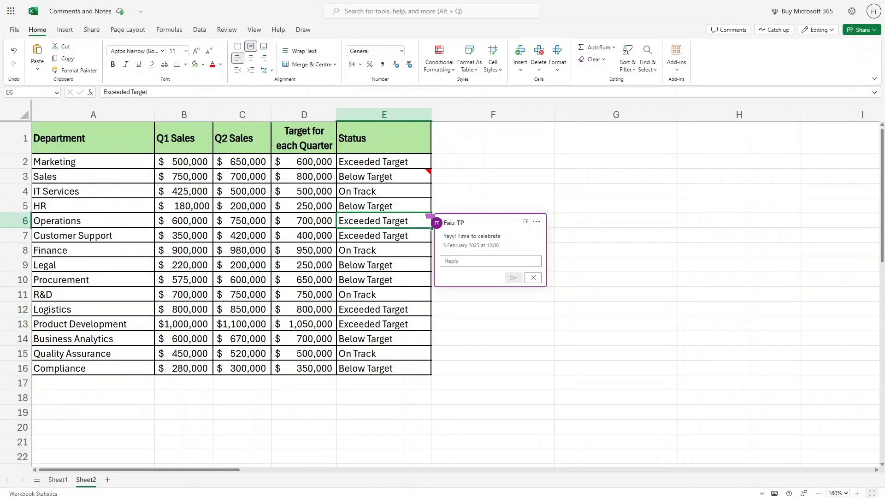
{"action": "mouse_move", "coordinate": [423, 188]}
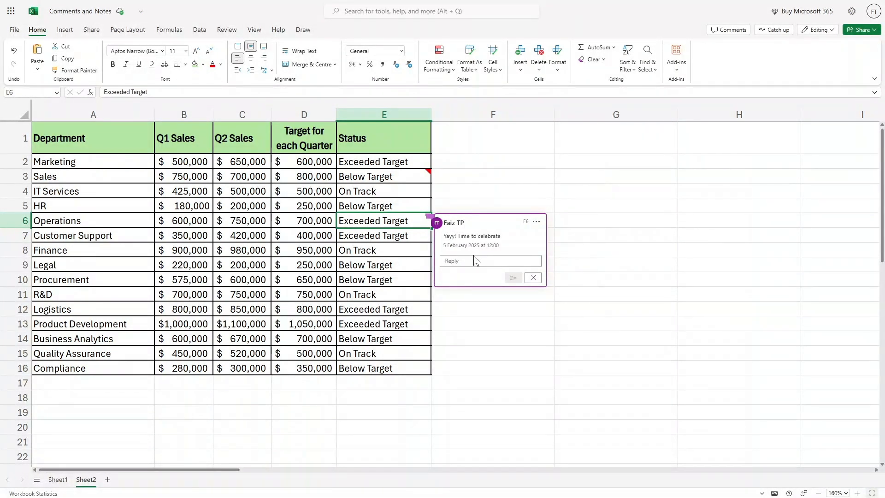
{"action": "mouse_move", "coordinate": [576, 251]}
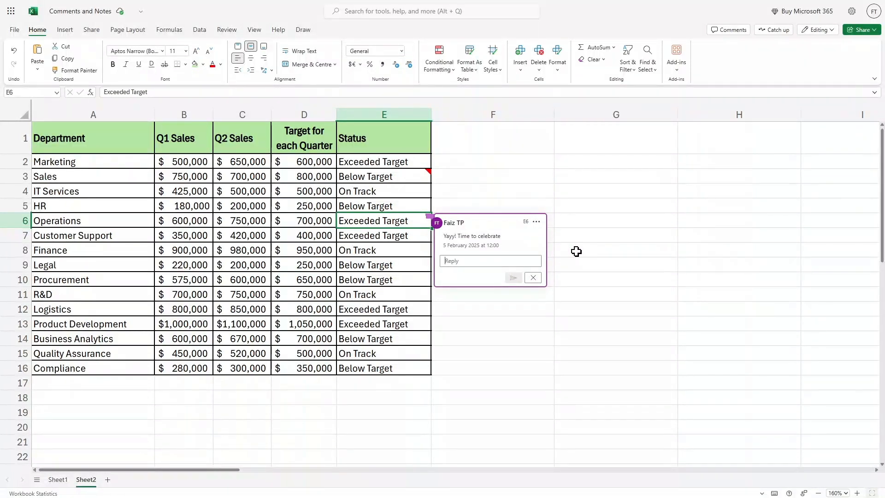
{"action": "mouse_move", "coordinate": [419, 177]}
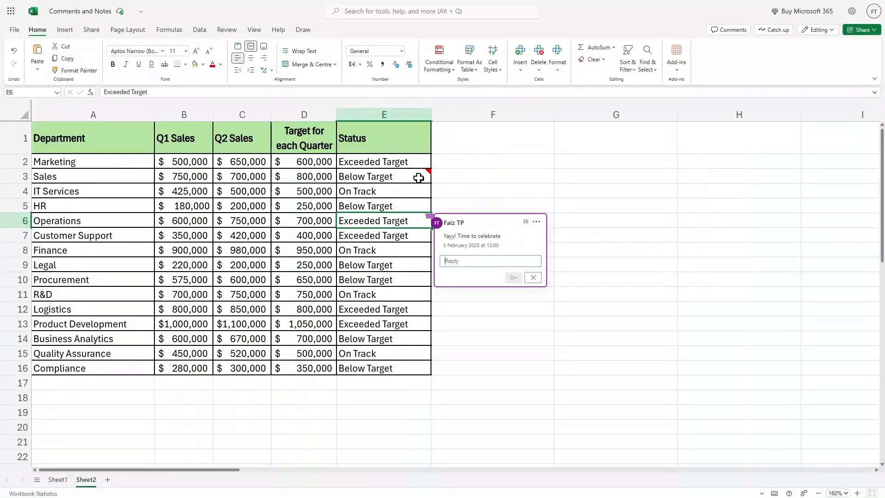
{"action": "left_click", "coordinate": [383, 176]}
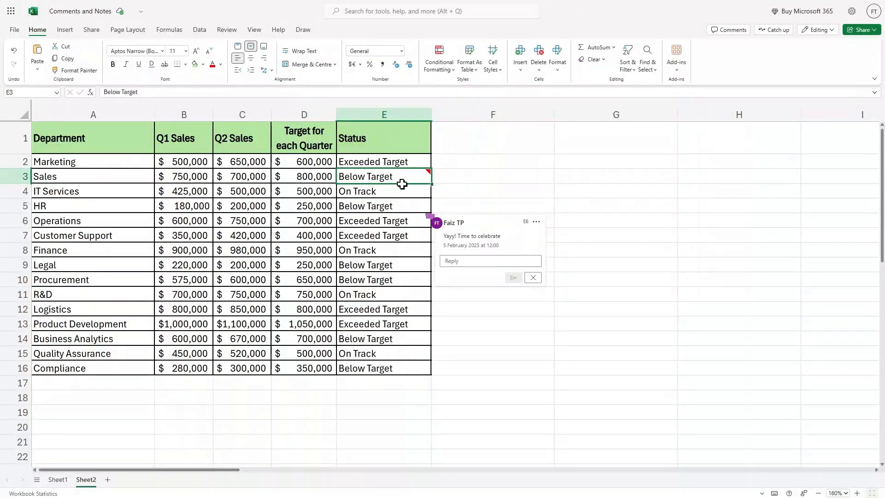
{"action": "left_click", "coordinate": [492, 205]}
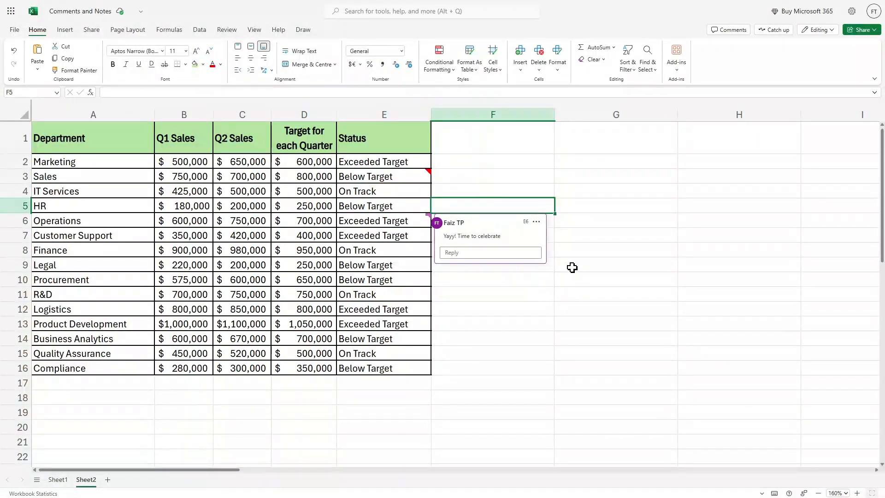
{"action": "left_click", "coordinate": [383, 220]}
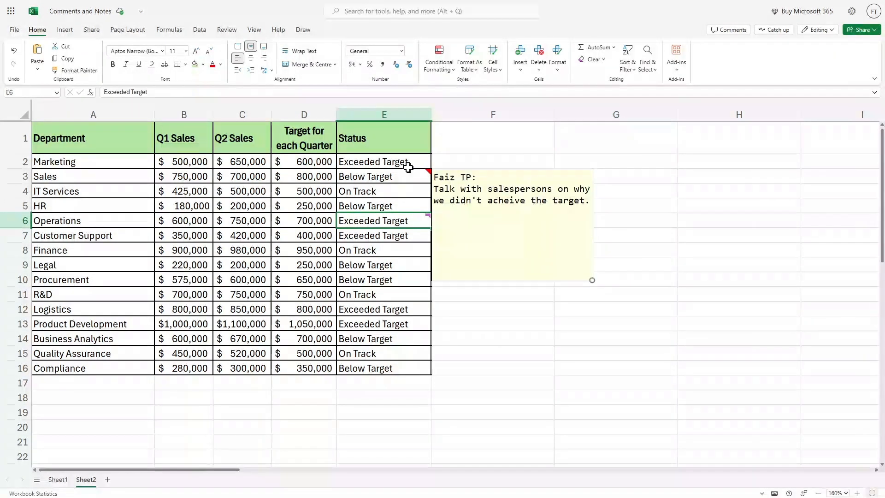
{"action": "right_click", "coordinate": [384, 176]}
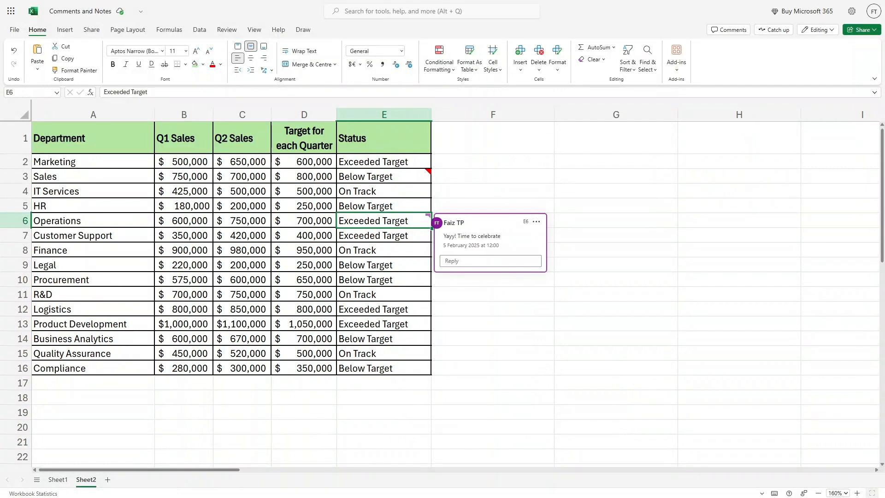
Step: Start a reply 'Let's', cancel it, and bring up the Operations status cell's shortcut menu
{"action": "left_click", "coordinate": [488, 260]}
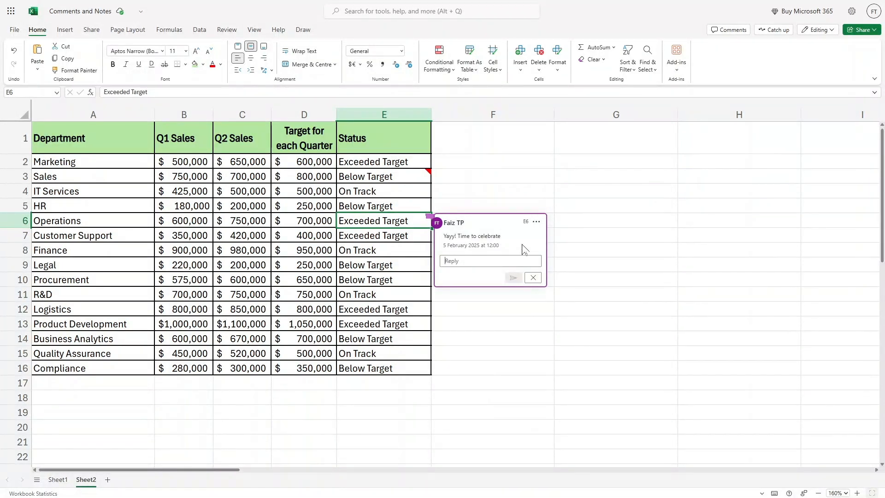
{"action": "type", "text": "Let's"}
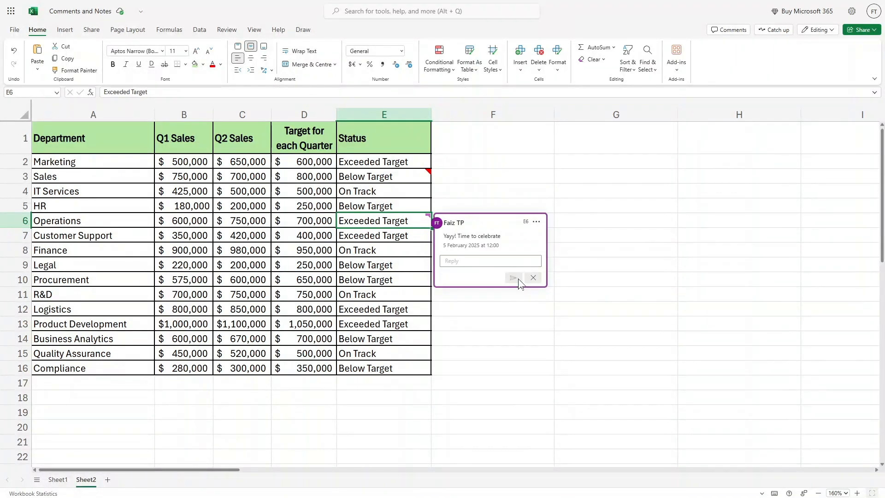
{"action": "left_click", "coordinate": [513, 277]}
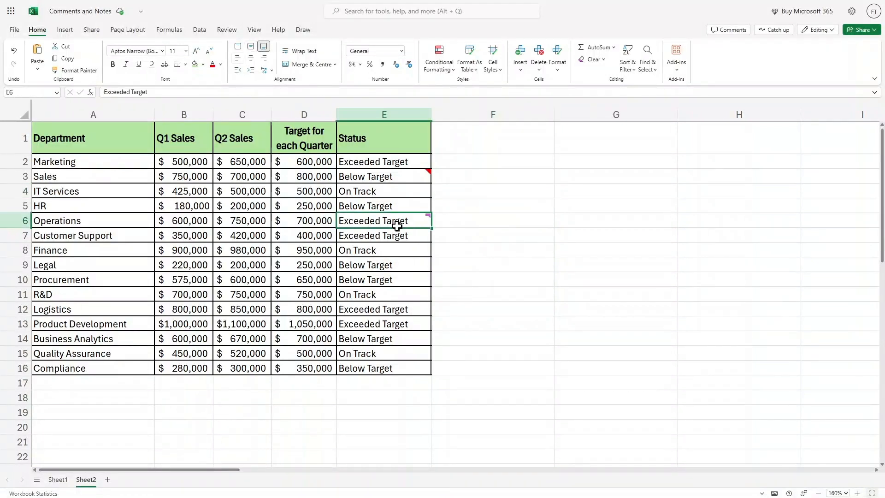
{"action": "right_click", "coordinate": [383, 220]}
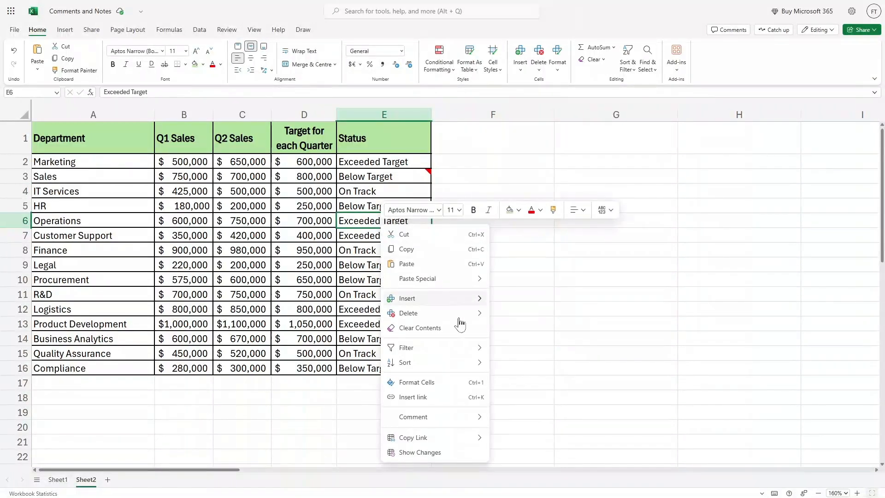
{"action": "mouse_move", "coordinate": [413, 417]}
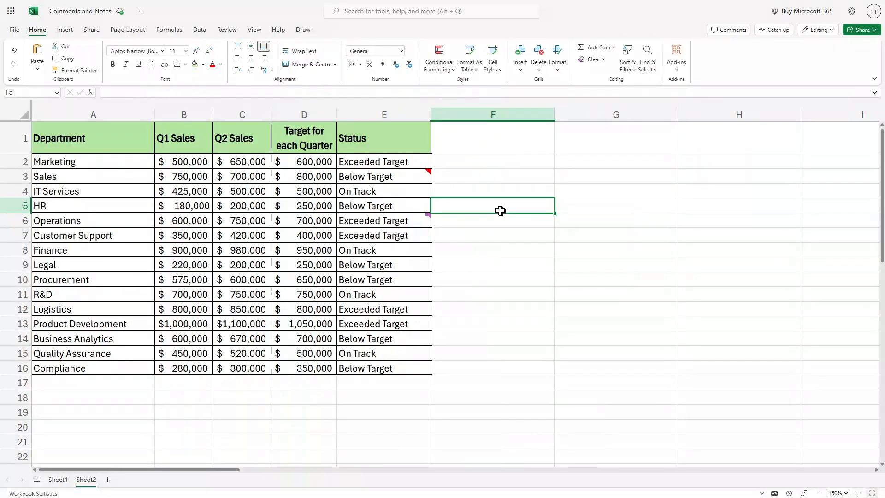
{"action": "left_click", "coordinate": [492, 220]}
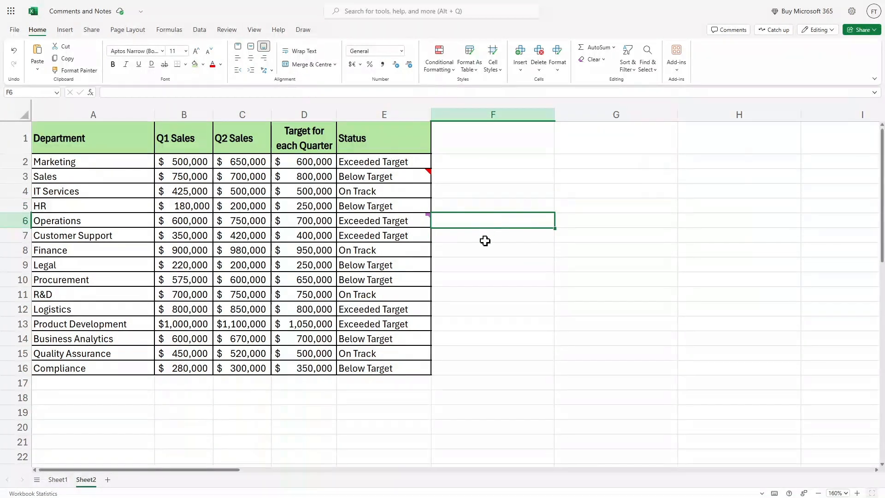
{"action": "left_click", "coordinate": [492, 236]}
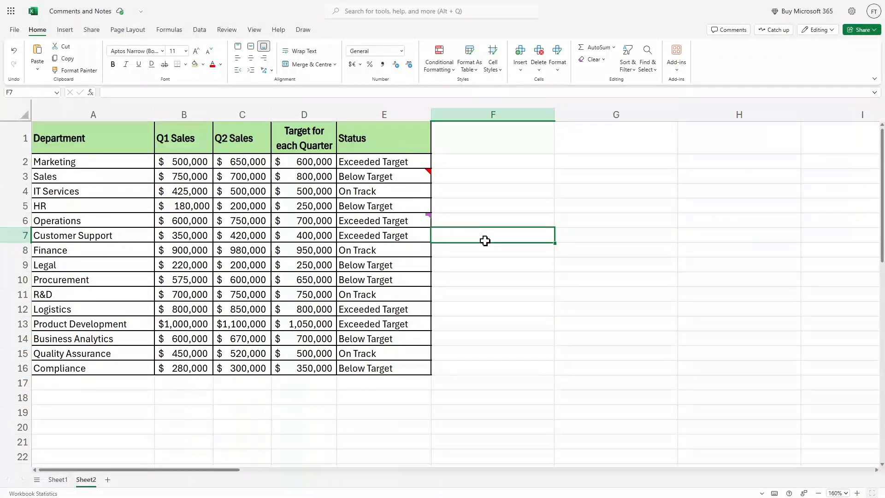
{"action": "mouse_move", "coordinate": [503, 211]}
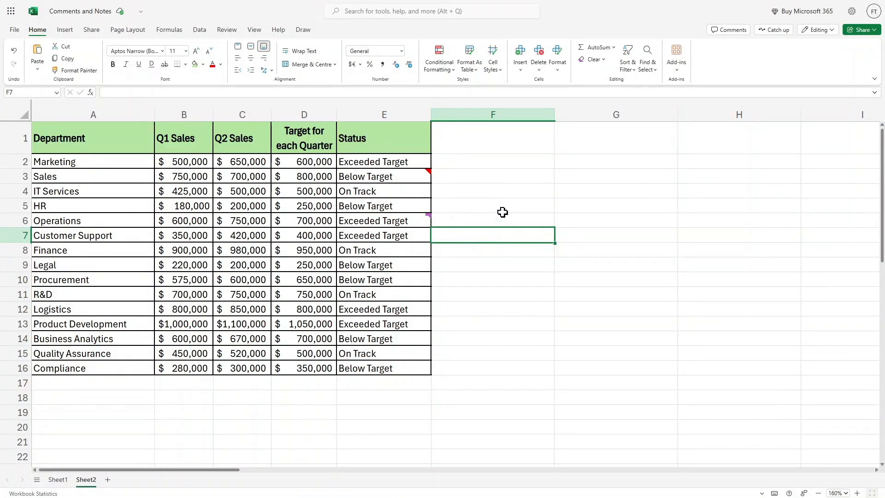
{"action": "mouse_move", "coordinate": [470, 221]}
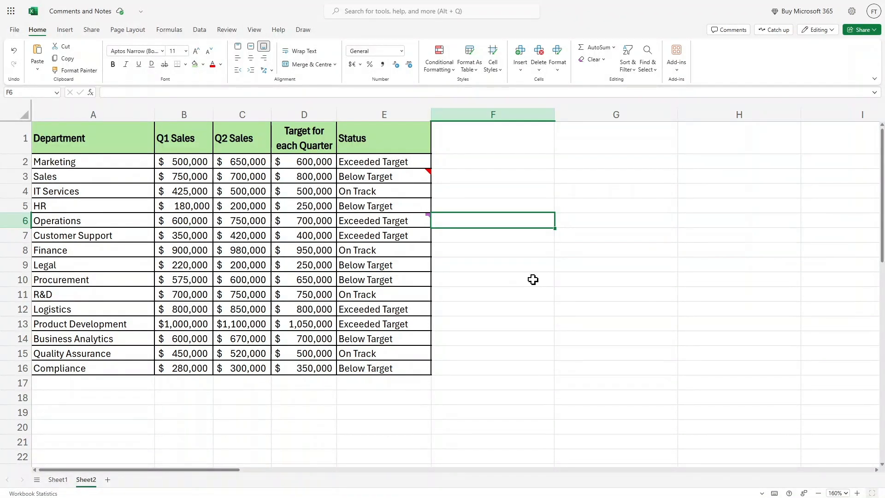
{"action": "mouse_move", "coordinate": [557, 216]}
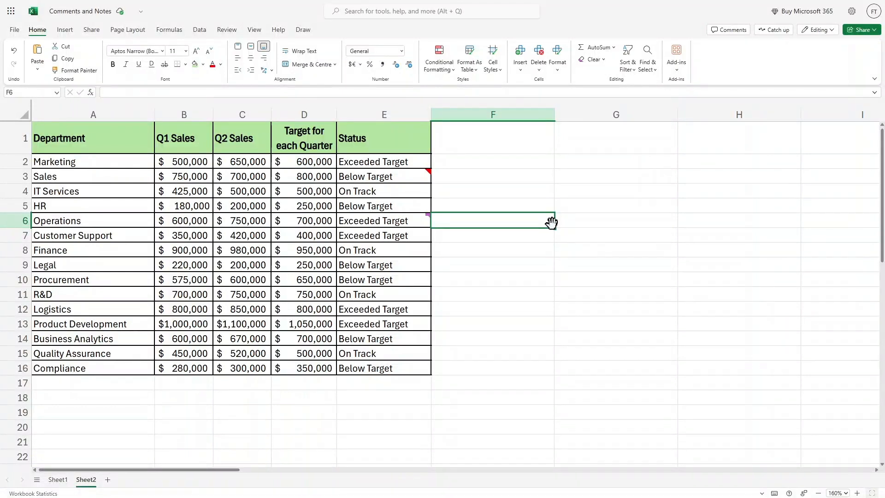
{"action": "mouse_move", "coordinate": [575, 218]}
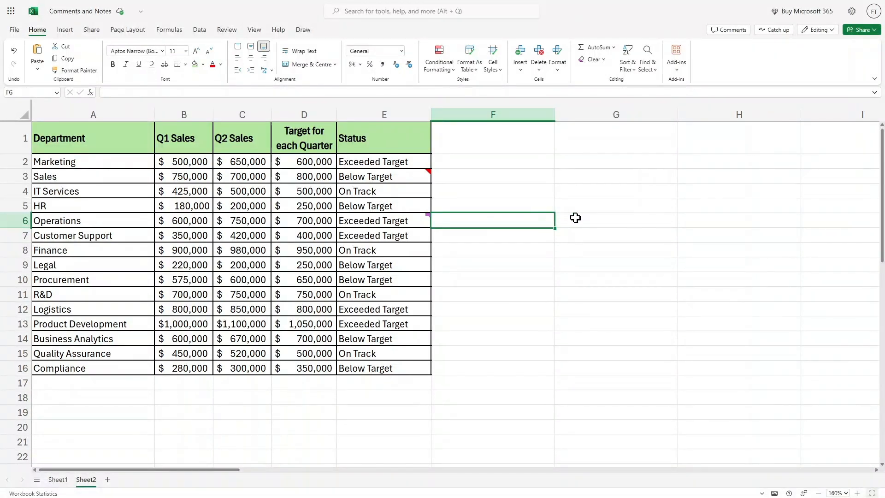